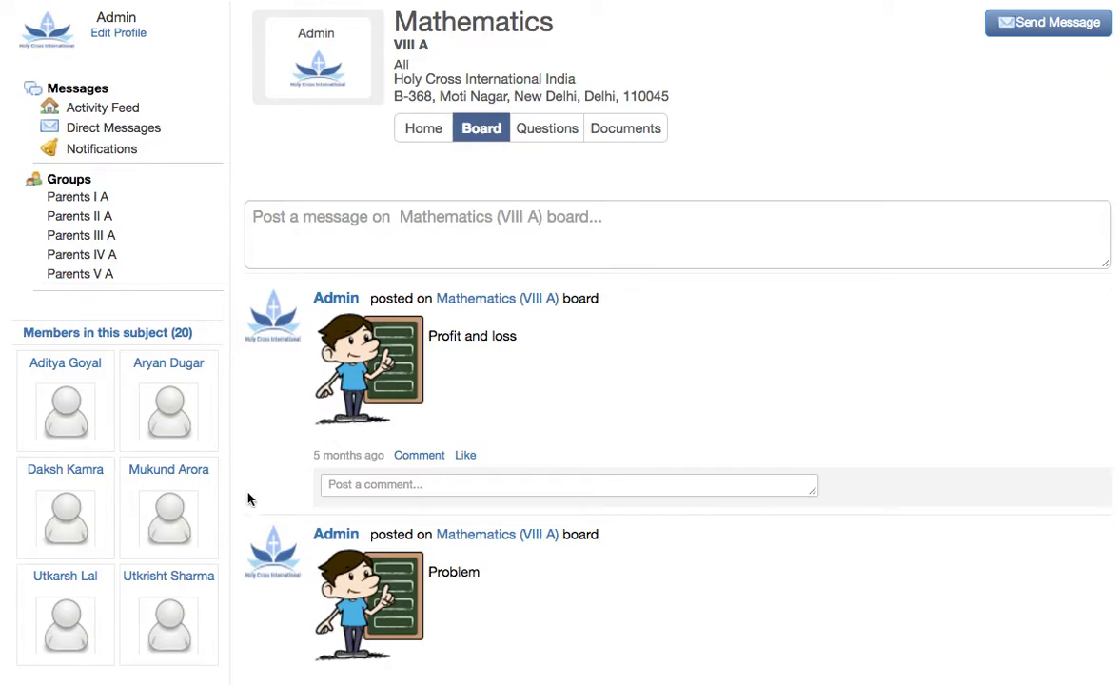
Launch the Admin application from the sidebar's Applications list.
{"action": "scroll", "scroll_direction": "down", "scroll_amount": 3}
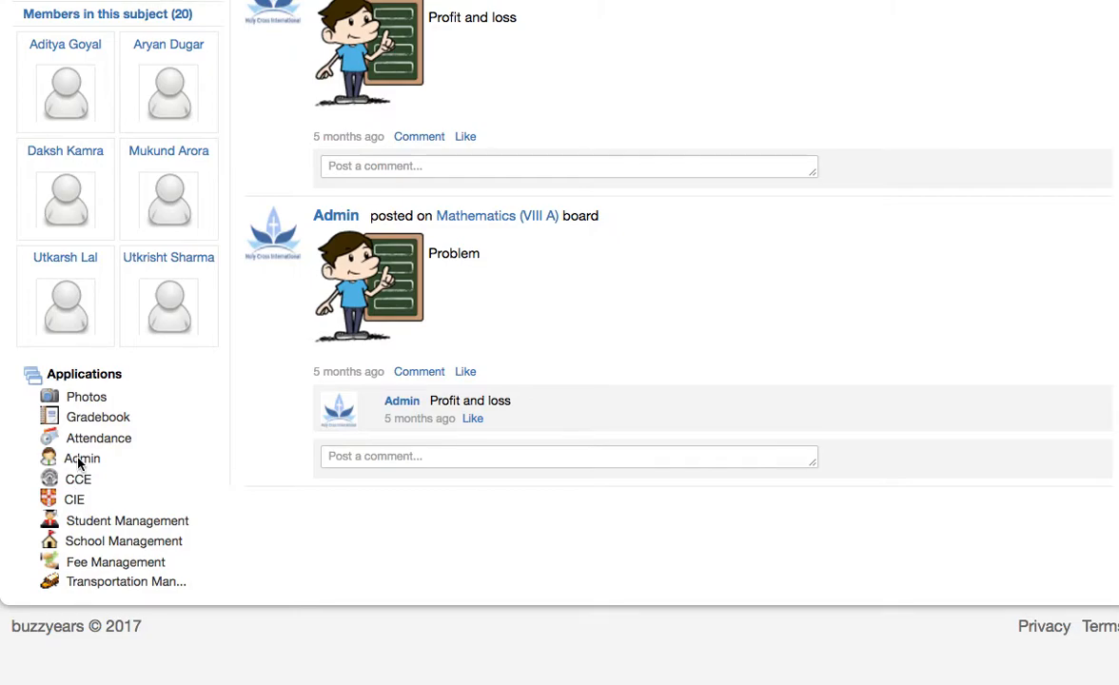
{"action": "mouse_move", "coordinate": [80, 458]}
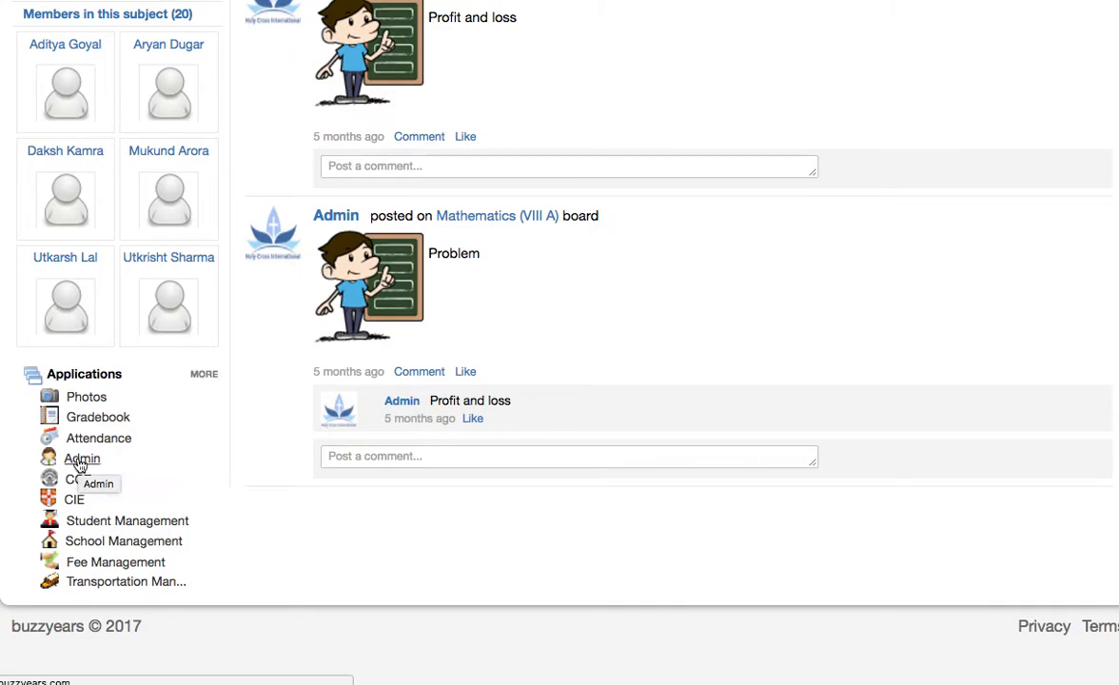
{"action": "left_click", "coordinate": [82, 459]}
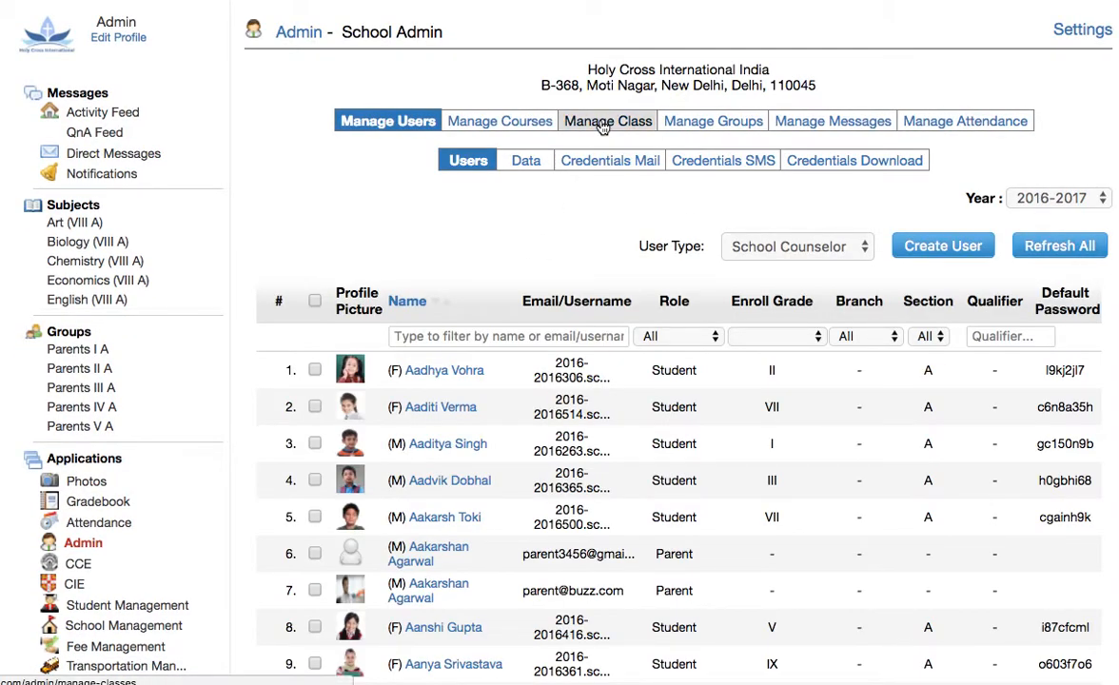
Switch Manage Class to the 2017-2018 academic year.
{"action": "left_click", "coordinate": [606, 122]}
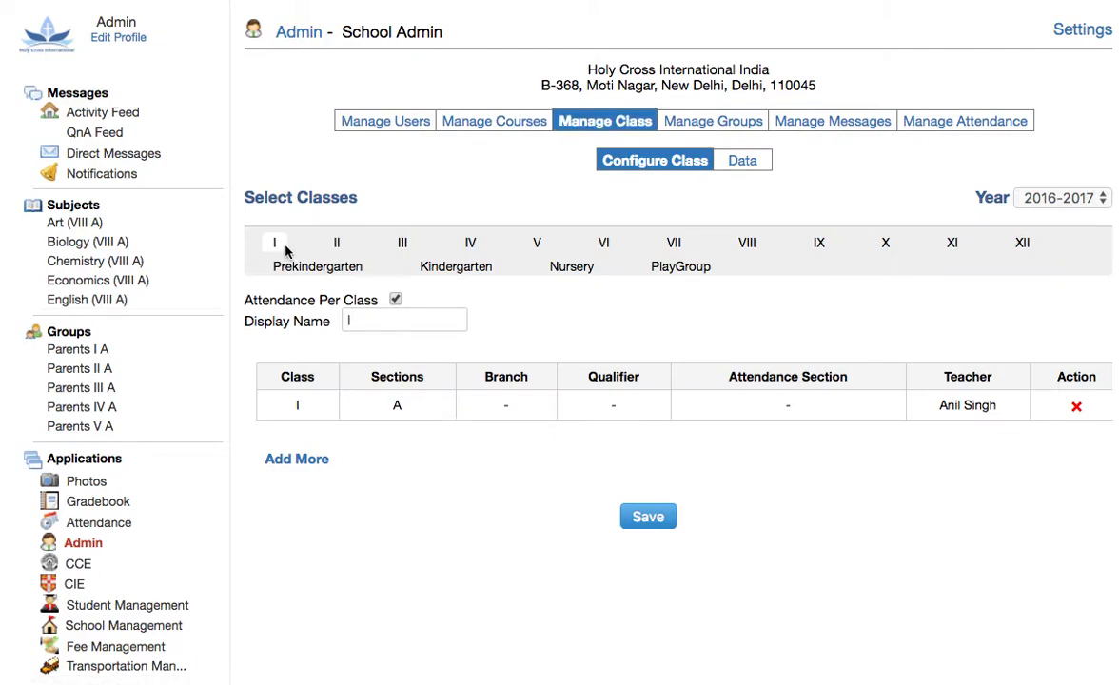
{"action": "mouse_move", "coordinate": [1013, 251]}
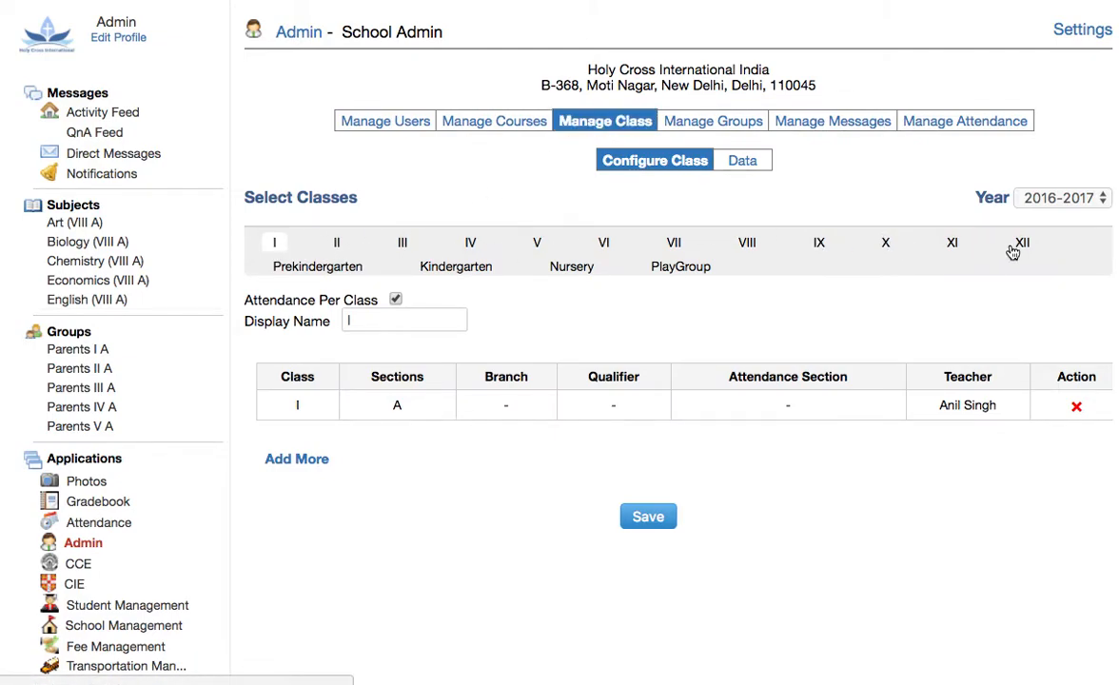
{"action": "left_click", "coordinate": [1060, 198]}
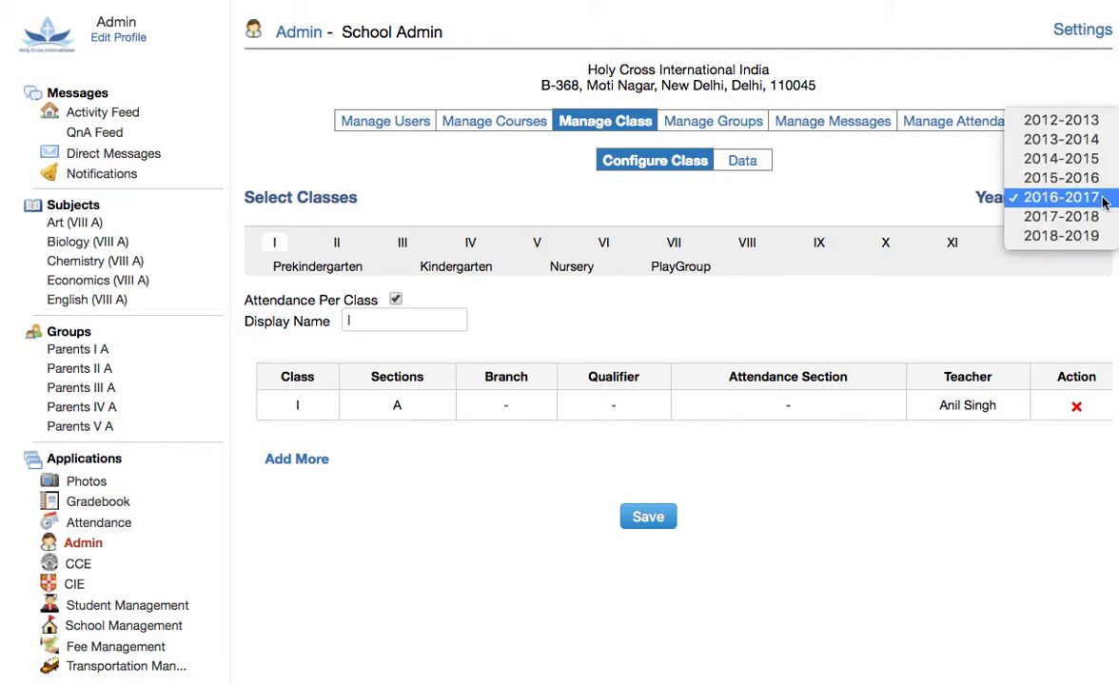
{"action": "left_click", "coordinate": [1060, 196]}
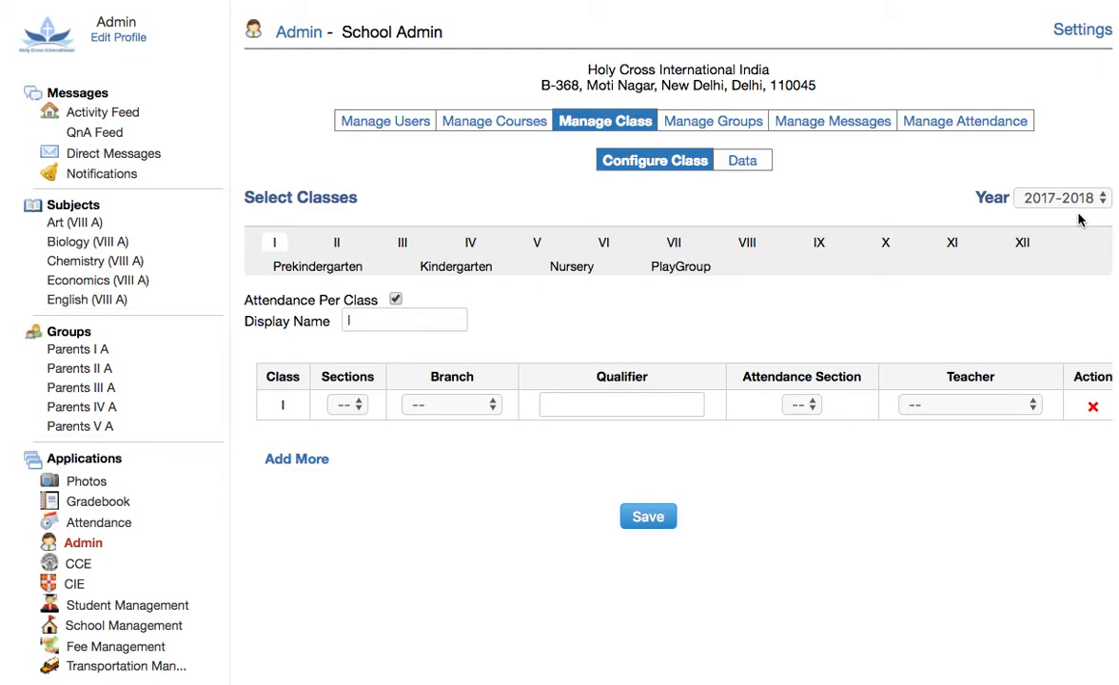
{"action": "mouse_move", "coordinate": [1055, 225]}
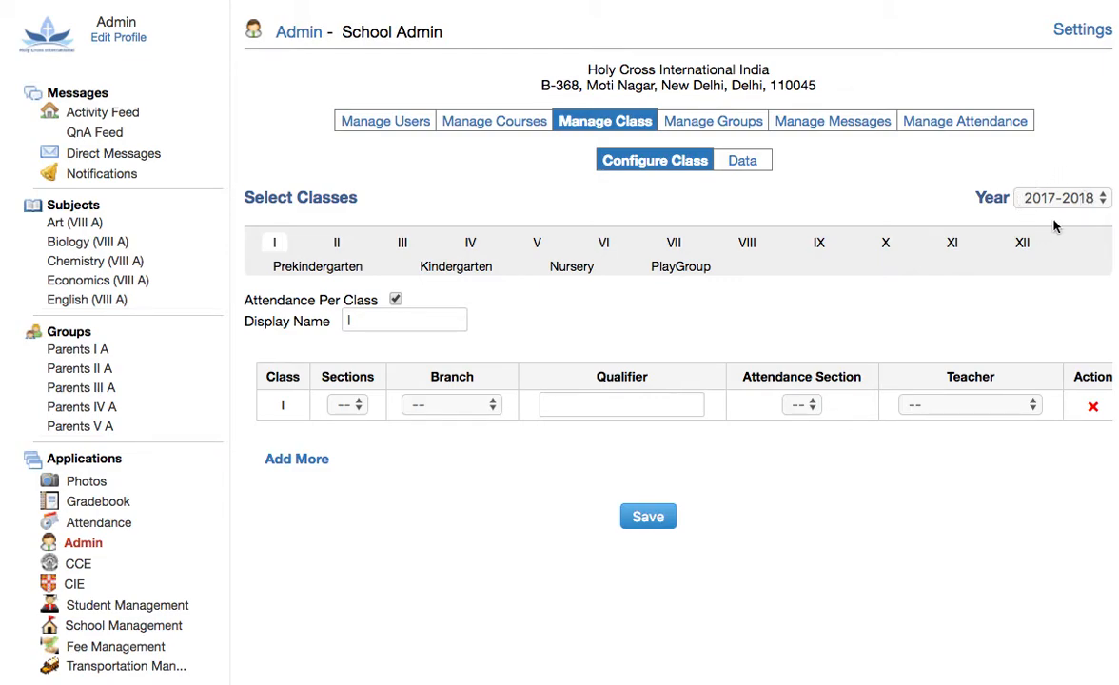
{"action": "mouse_move", "coordinate": [620, 265]}
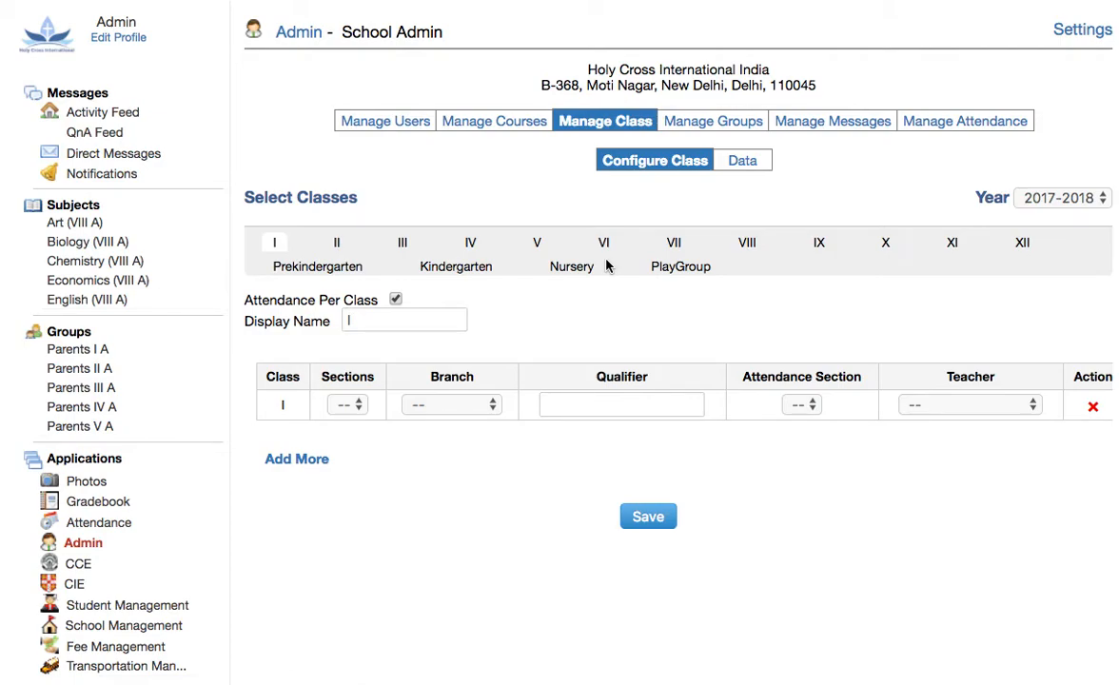
{"action": "left_click", "coordinate": [605, 242]}
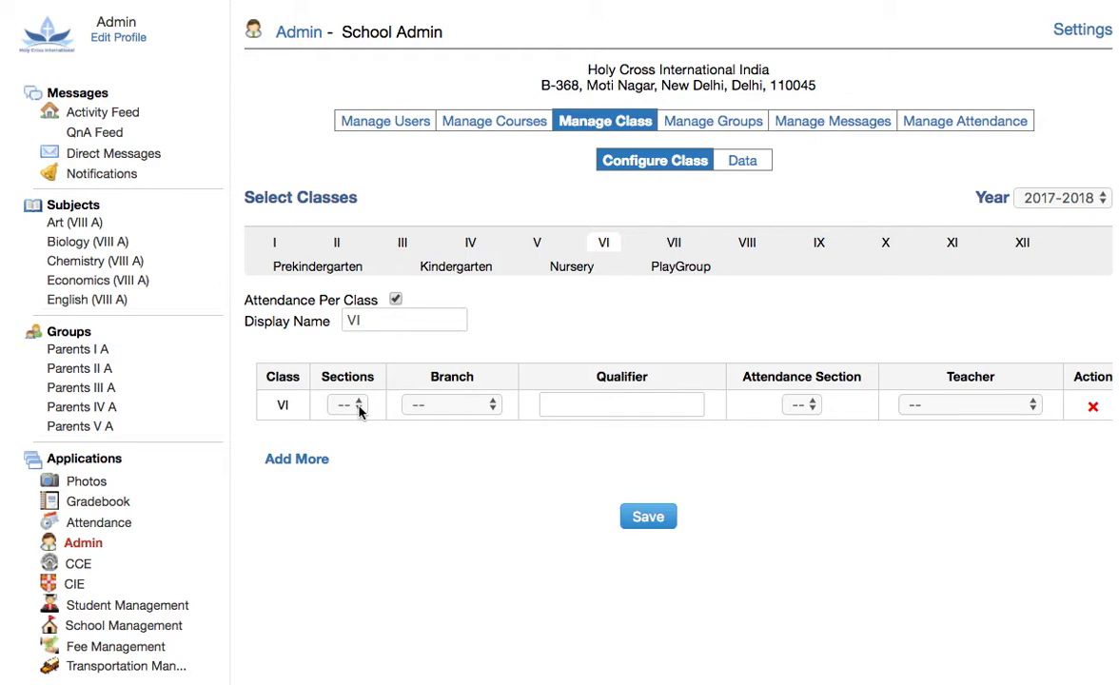
{"action": "left_click", "coordinate": [346, 404]}
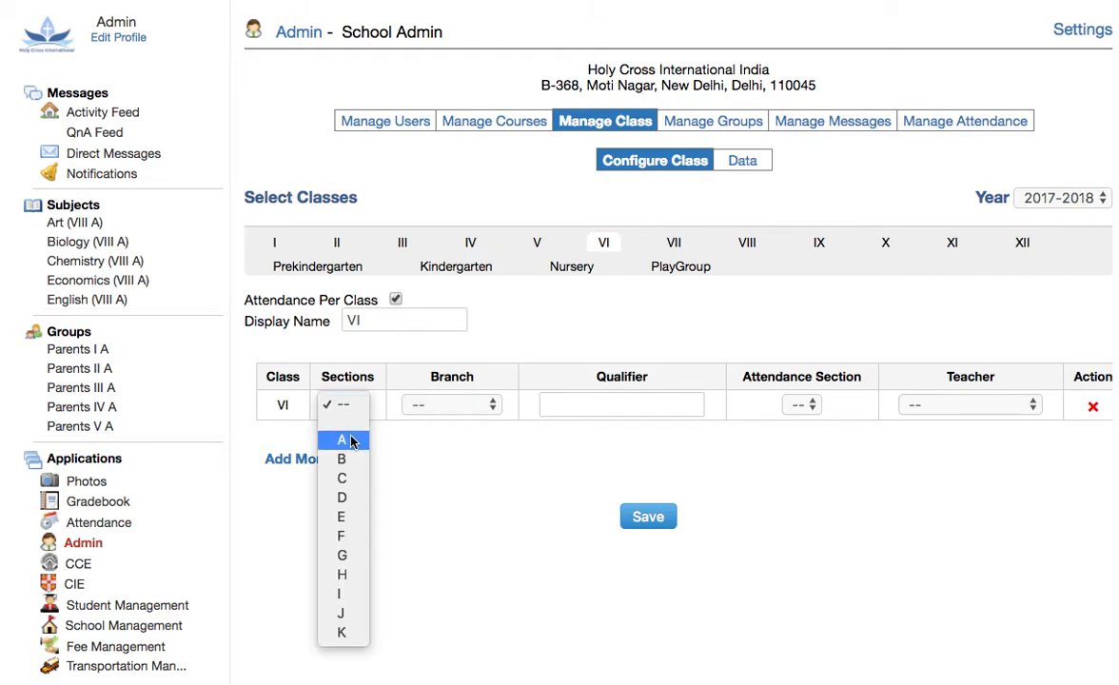
{"action": "left_click", "coordinate": [343, 440]}
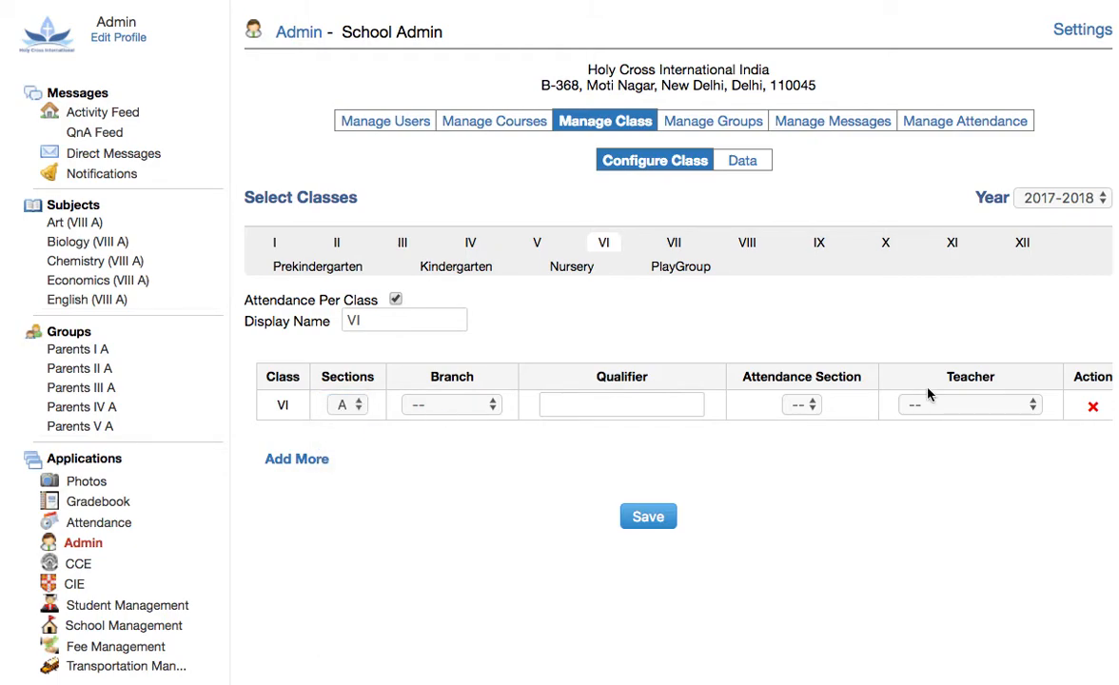
{"action": "left_click", "coordinate": [969, 404]}
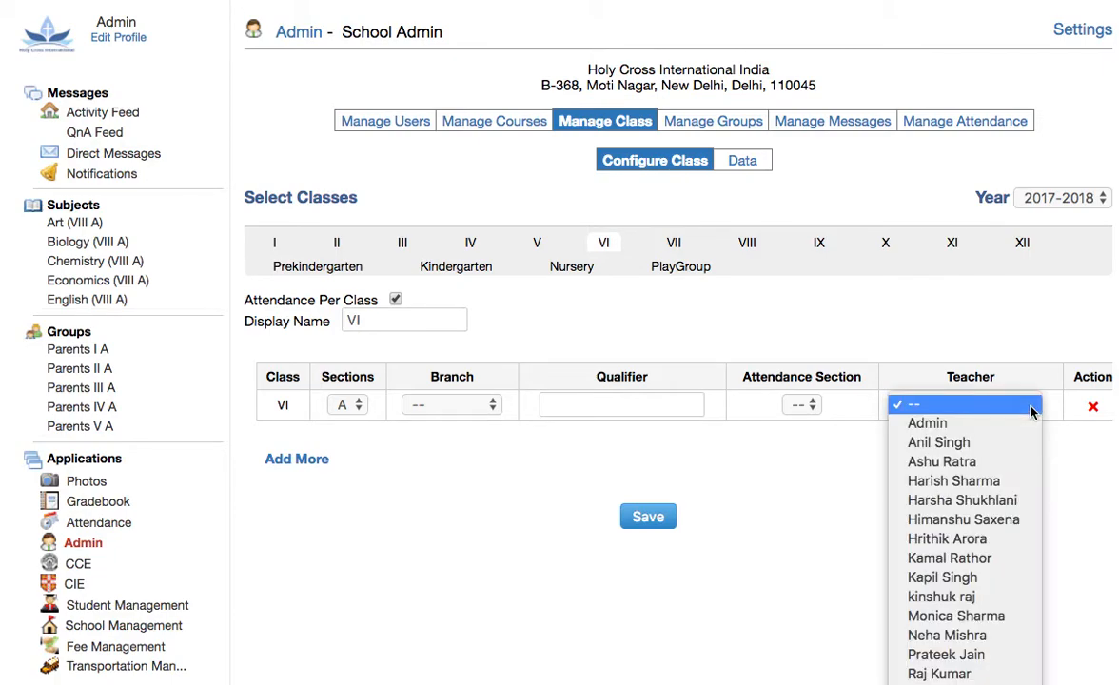
{"action": "mouse_move", "coordinate": [942, 579]}
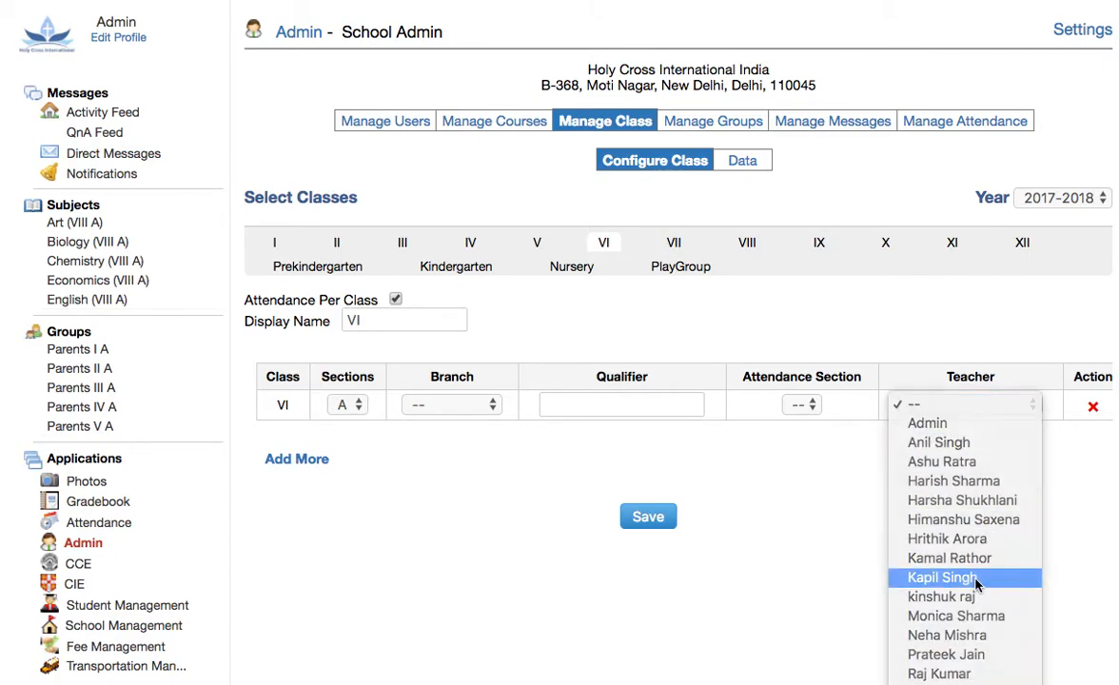
{"action": "left_click", "coordinate": [941, 578]}
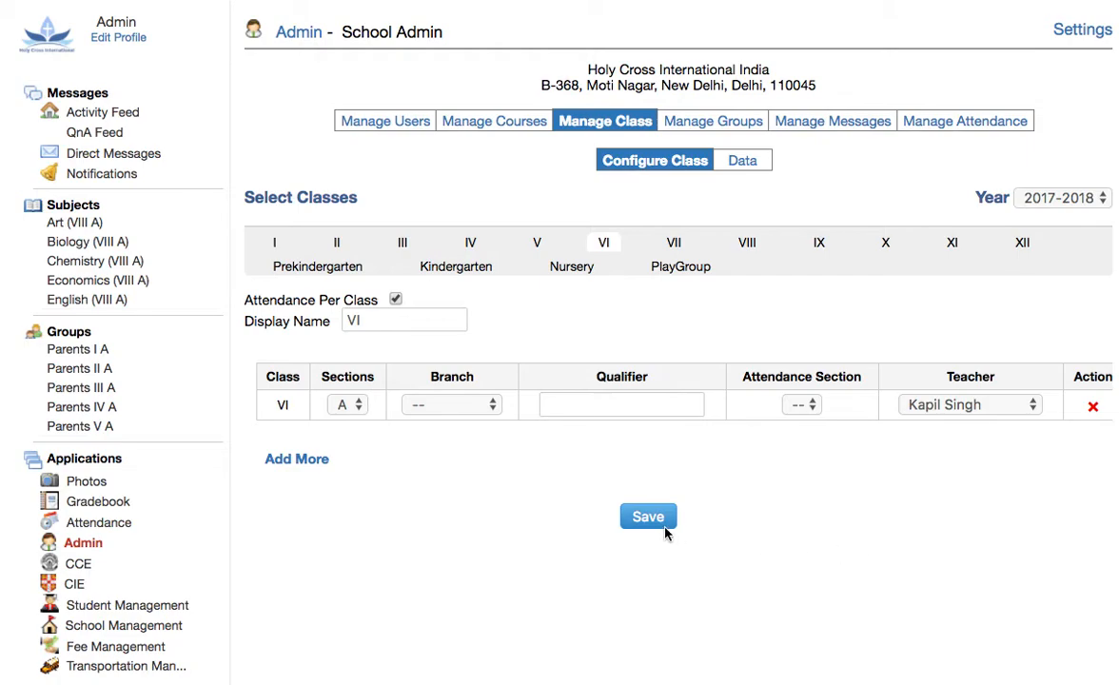
{"action": "left_click", "coordinate": [647, 516]}
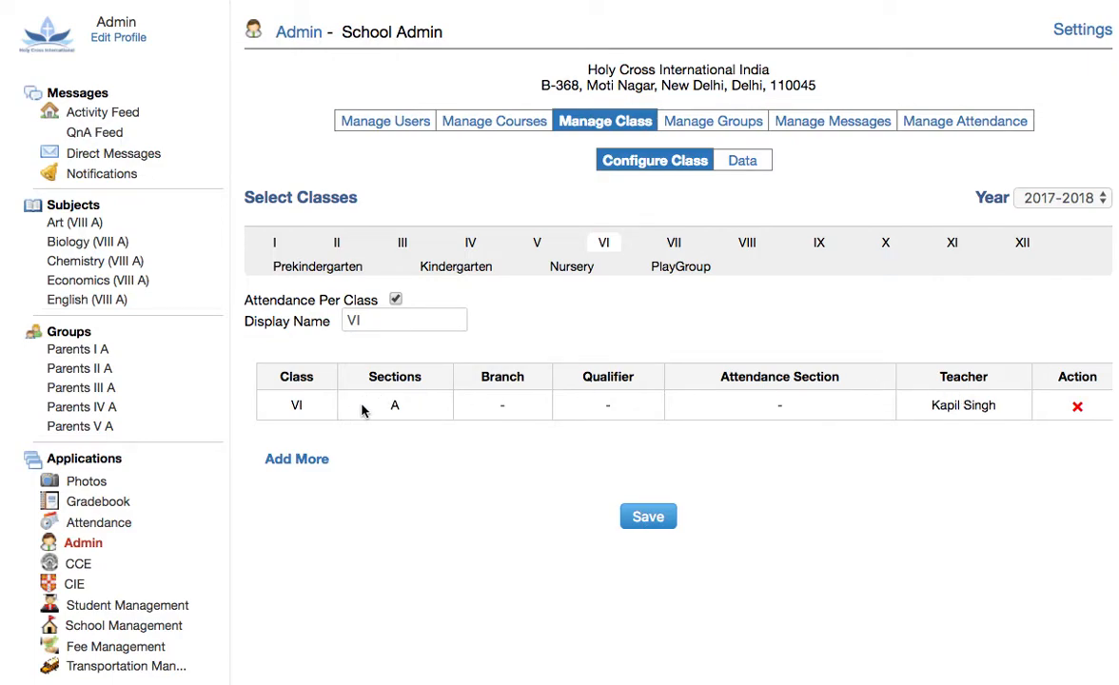
{"action": "left_click", "coordinate": [297, 459]}
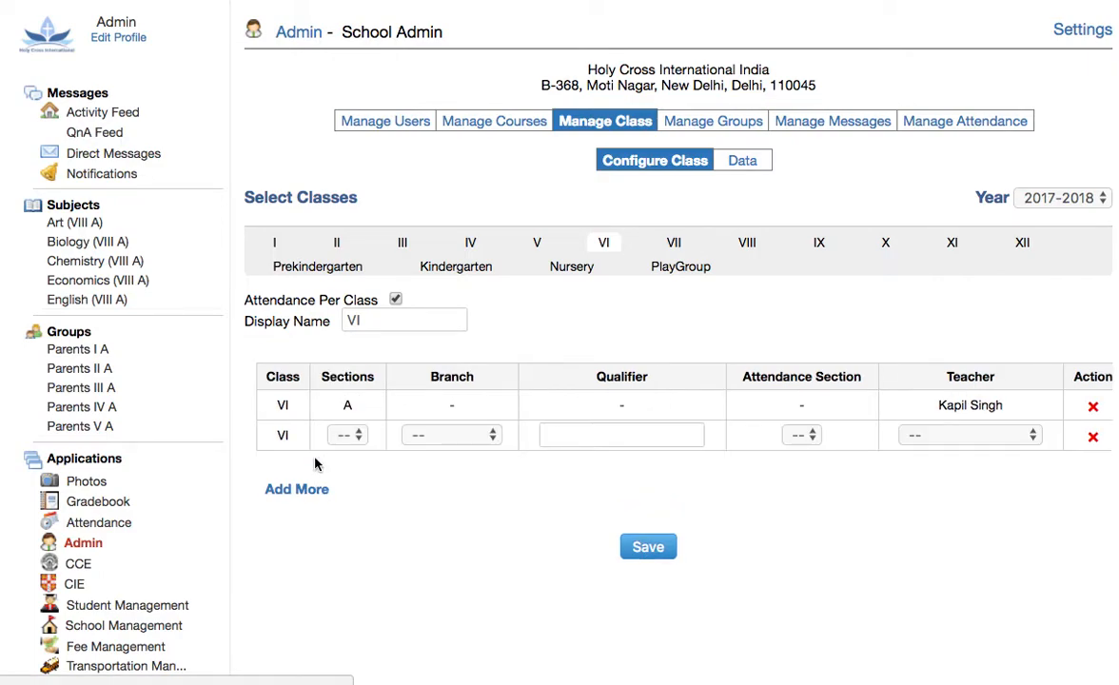
{"action": "left_click", "coordinate": [347, 434]}
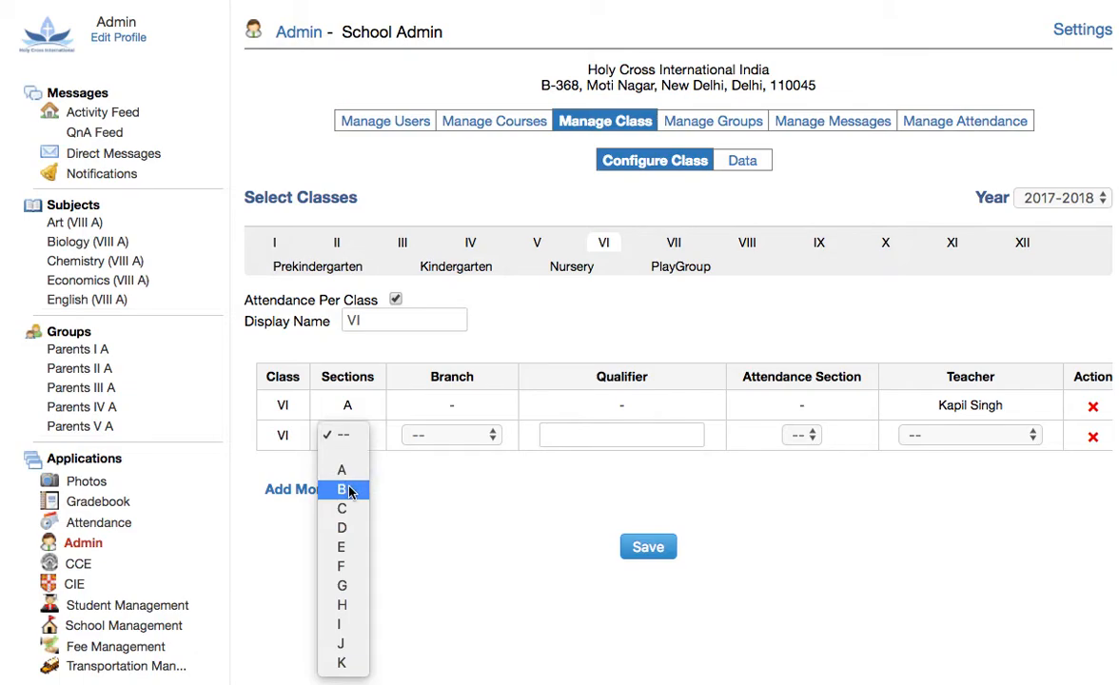
{"action": "left_click", "coordinate": [343, 489]}
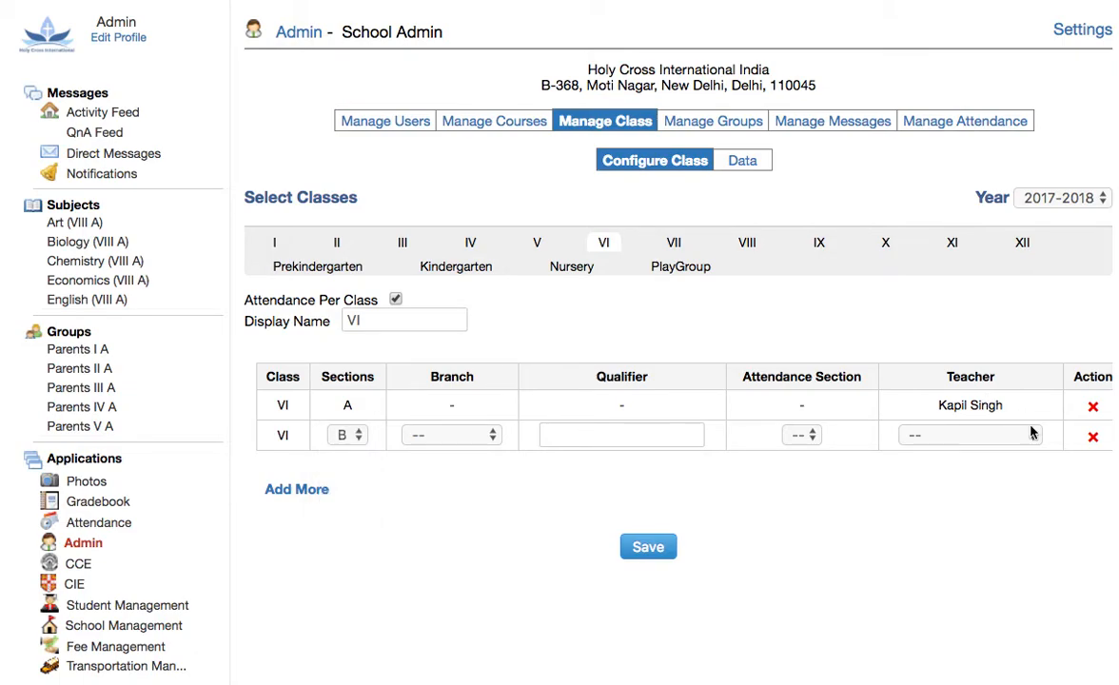
{"action": "left_click", "coordinate": [969, 434]}
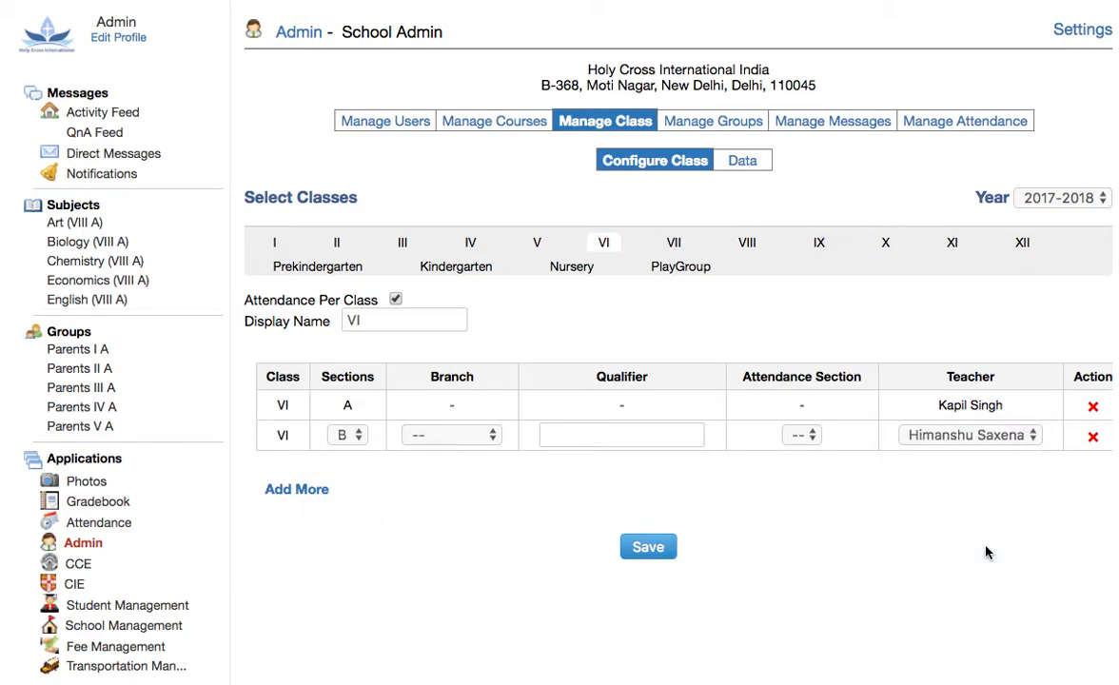
{"action": "left_click", "coordinate": [647, 546]}
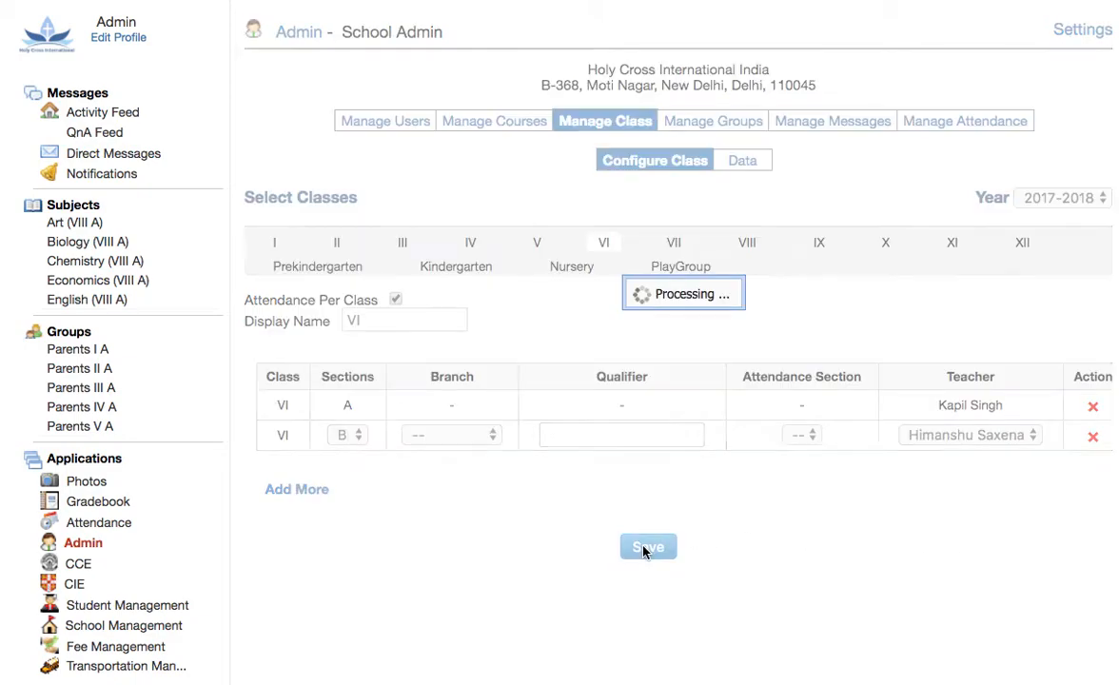
{"action": "left_click", "coordinate": [647, 546]}
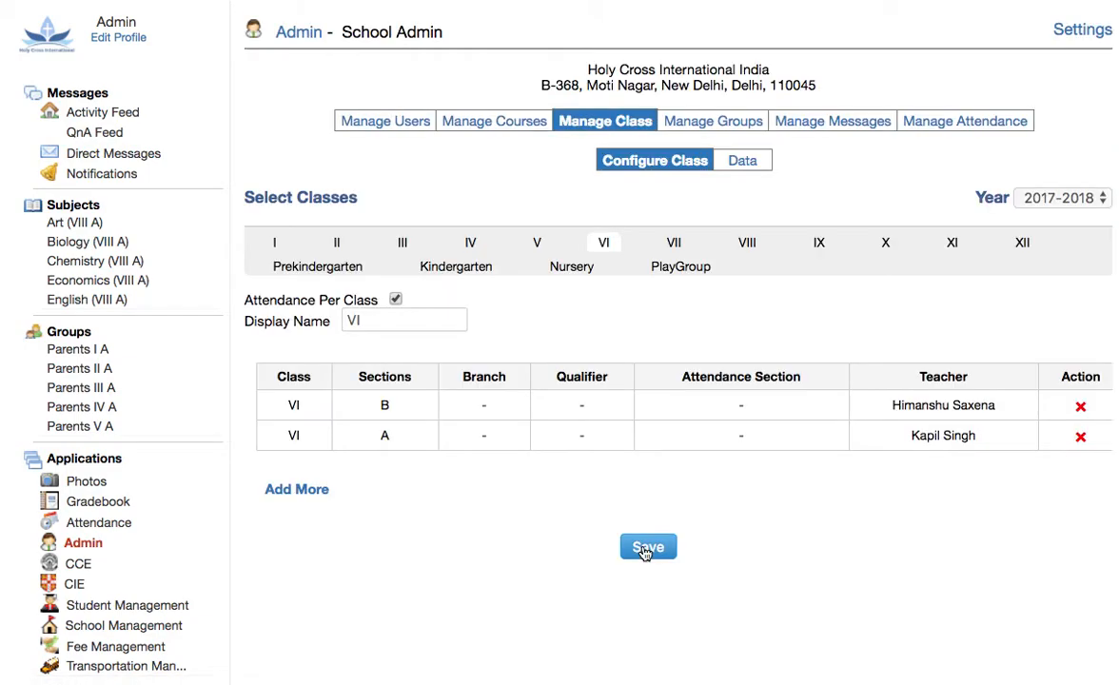
{"action": "mouse_move", "coordinate": [956, 244]}
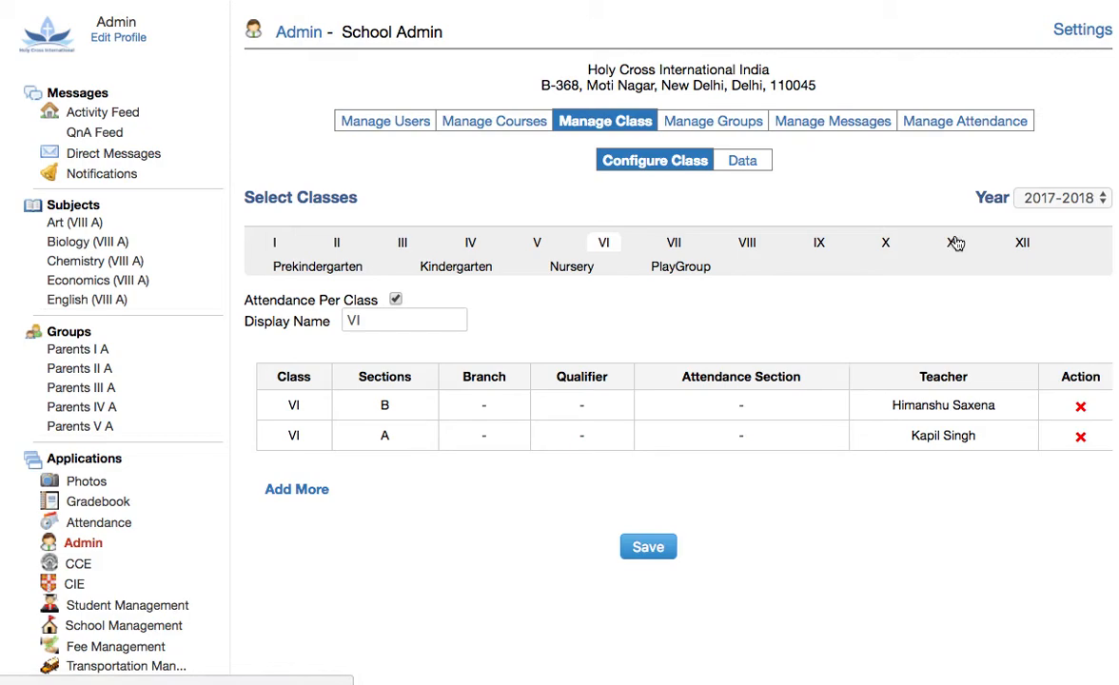
{"action": "left_click", "coordinate": [956, 243]}
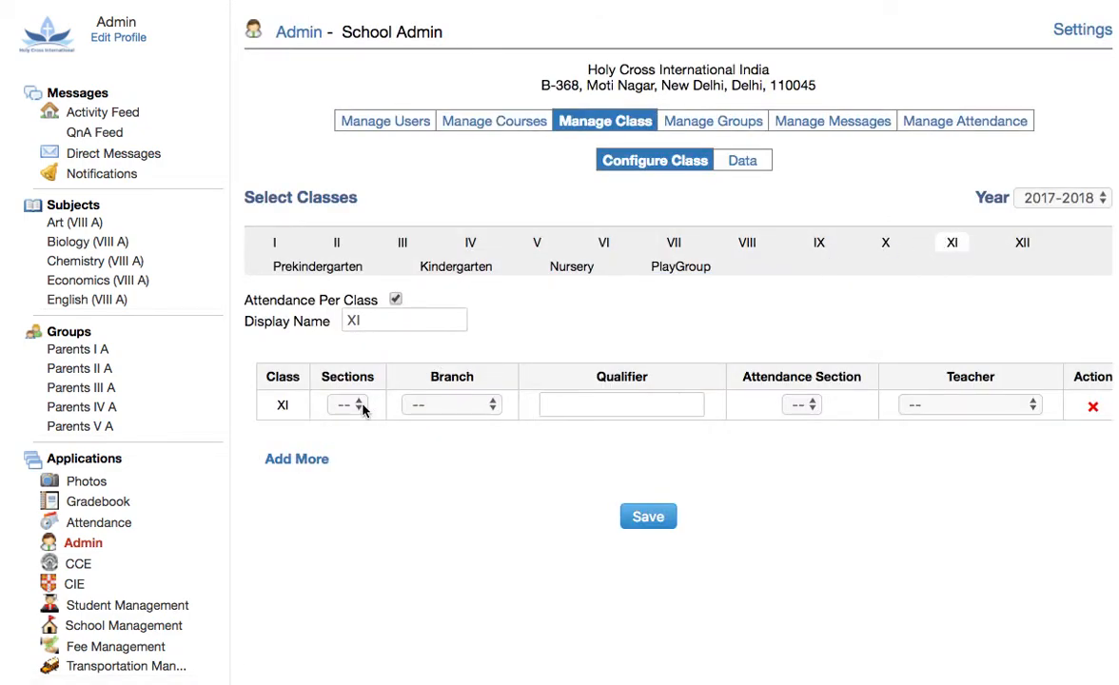
{"action": "left_click", "coordinate": [347, 404]}
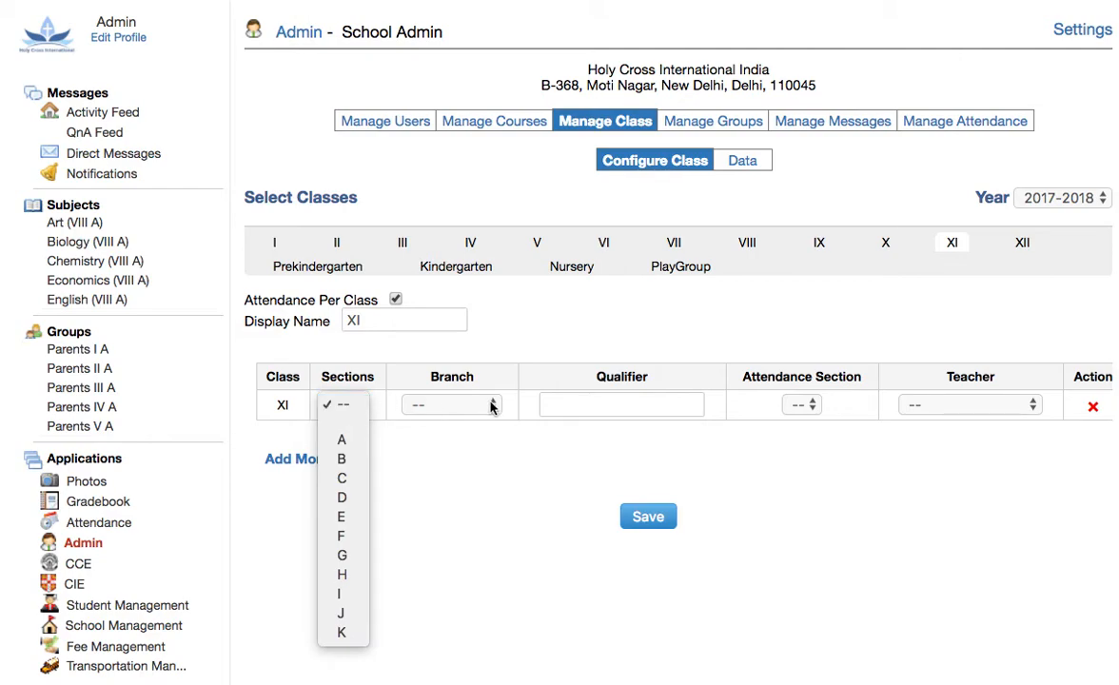
{"action": "left_click", "coordinate": [453, 403]}
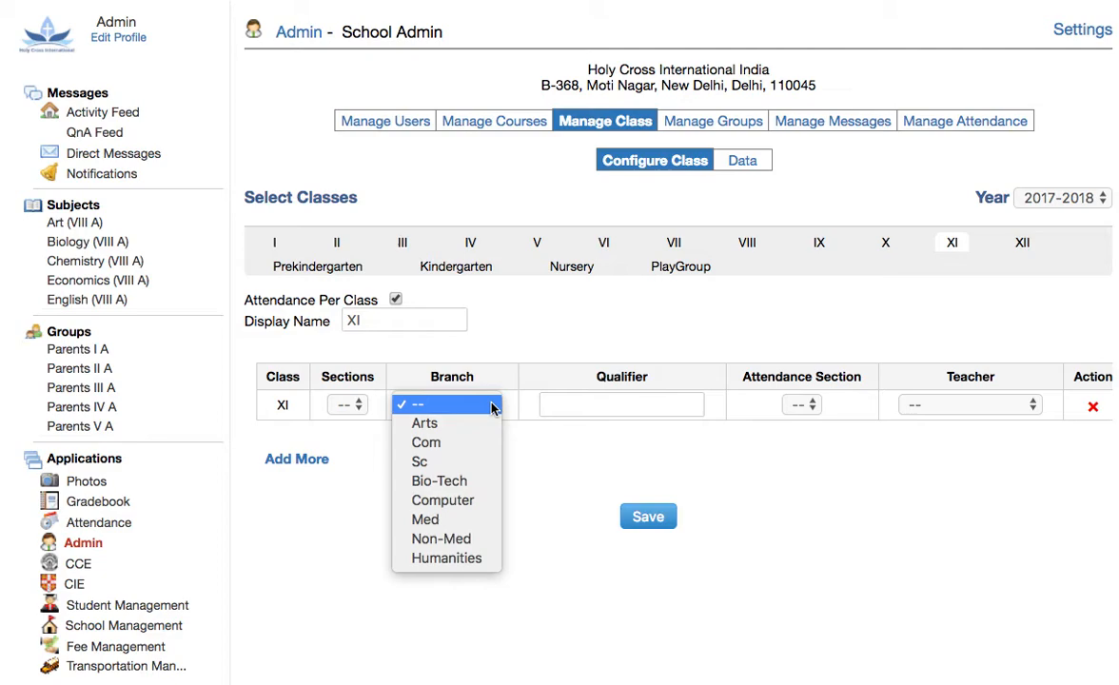
{"action": "mouse_move", "coordinate": [425, 423]}
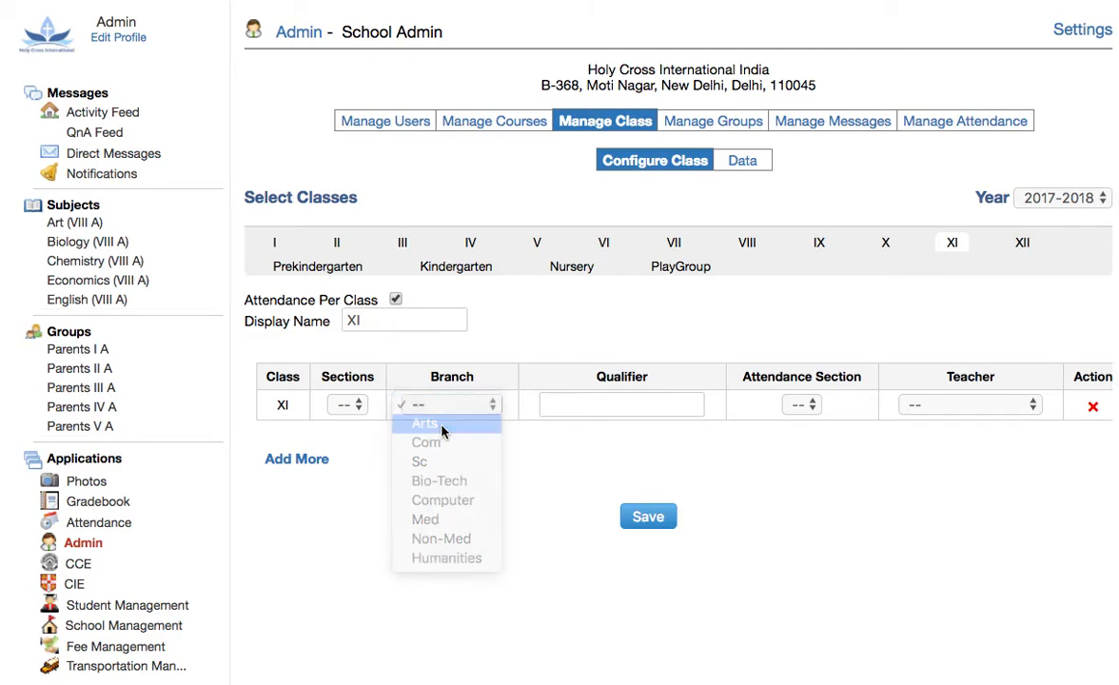
{"action": "left_click", "coordinate": [424, 422]}
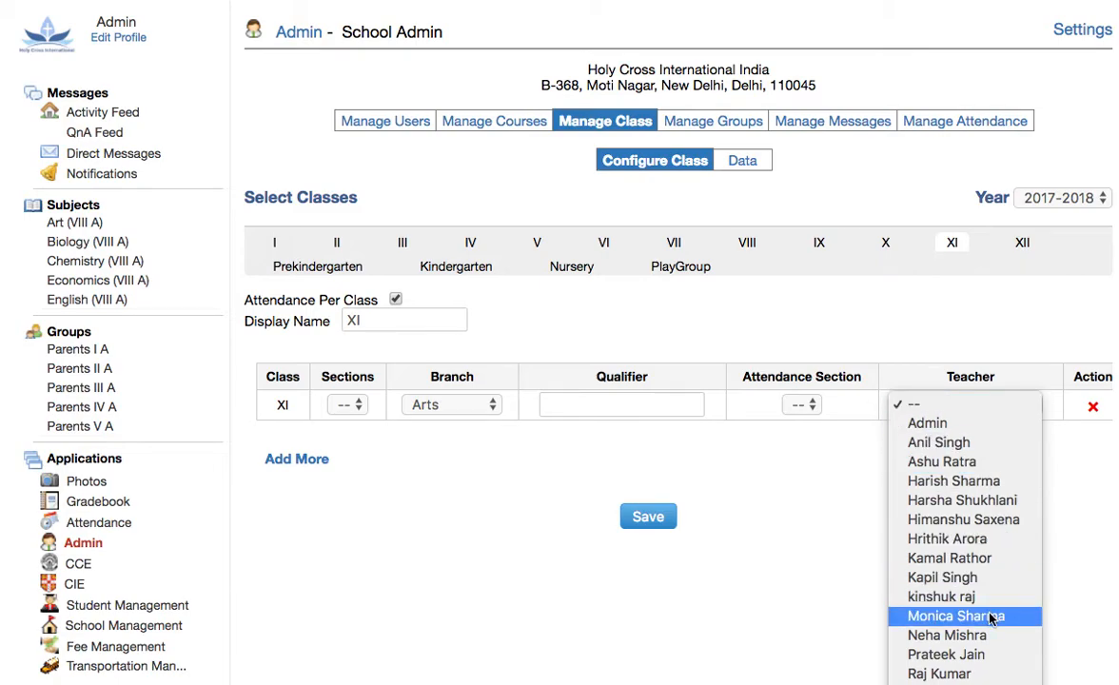
{"action": "left_click", "coordinate": [956, 617]}
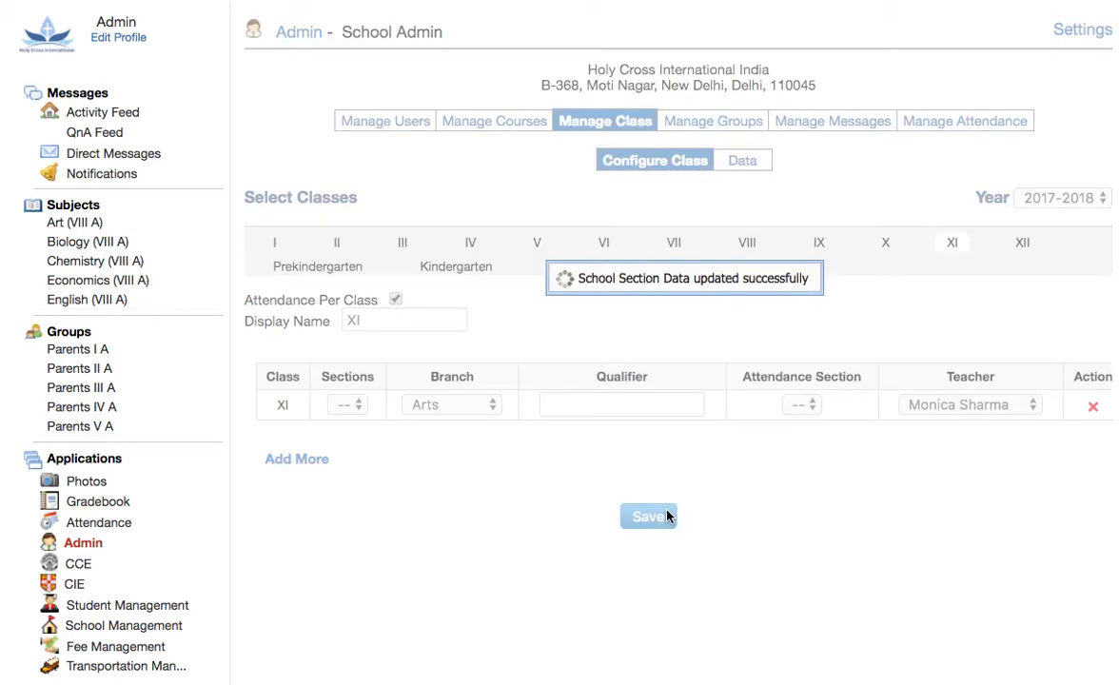
{"action": "left_click", "coordinate": [648, 515]}
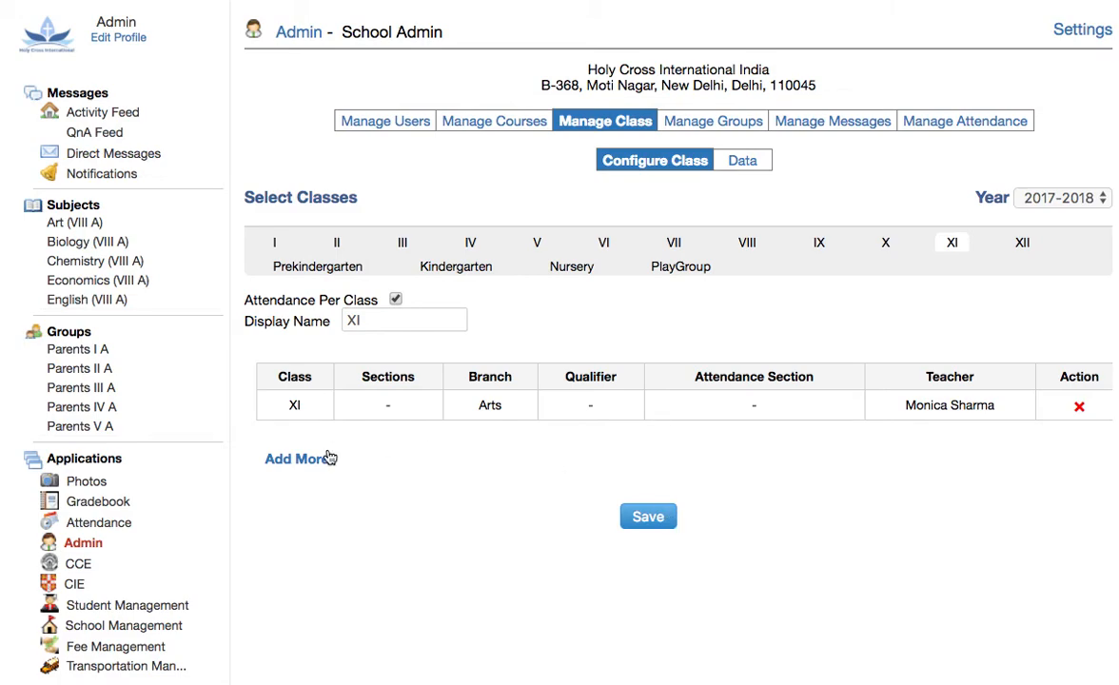
{"action": "left_click", "coordinate": [295, 457]}
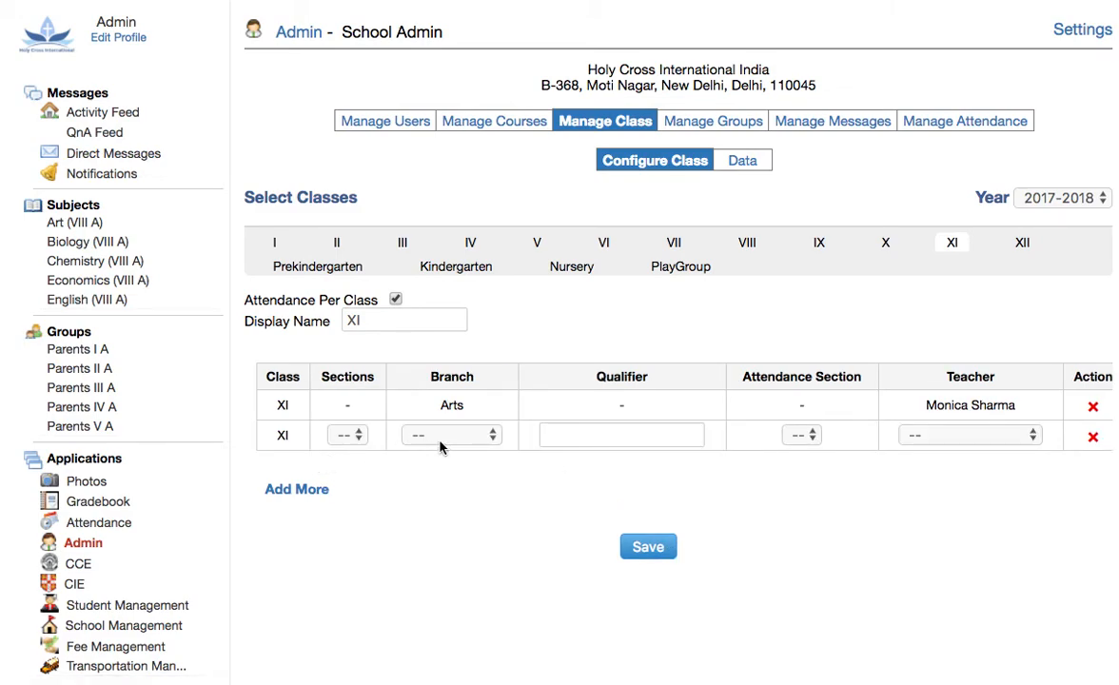
{"action": "left_click", "coordinate": [451, 434]}
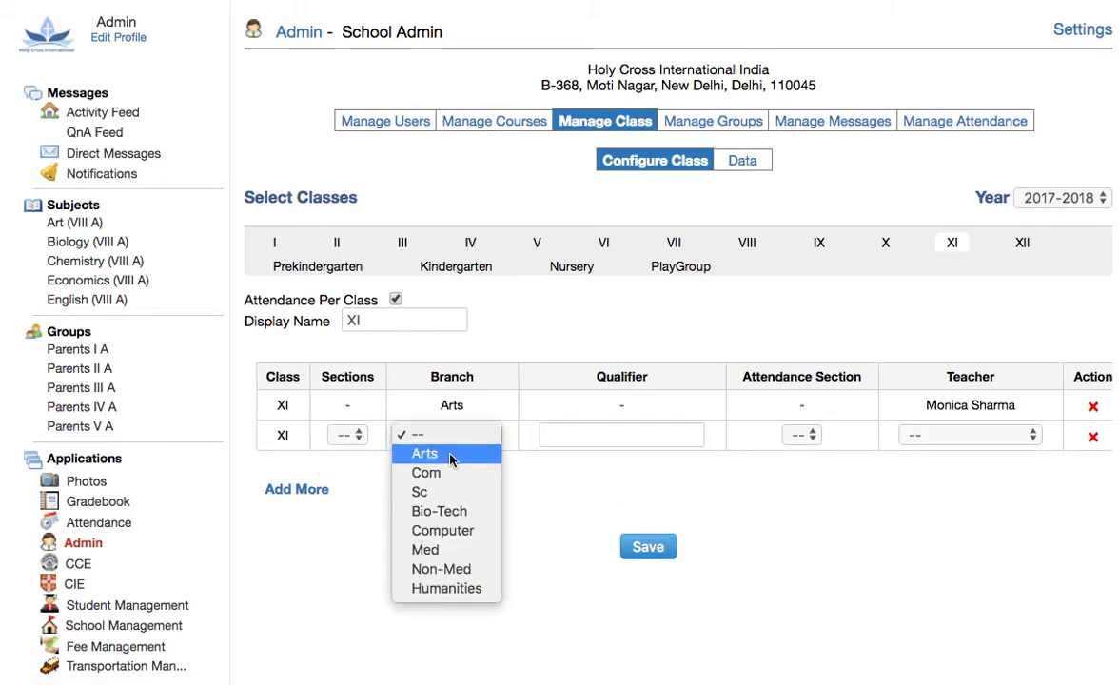
{"action": "left_click", "coordinate": [426, 472]}
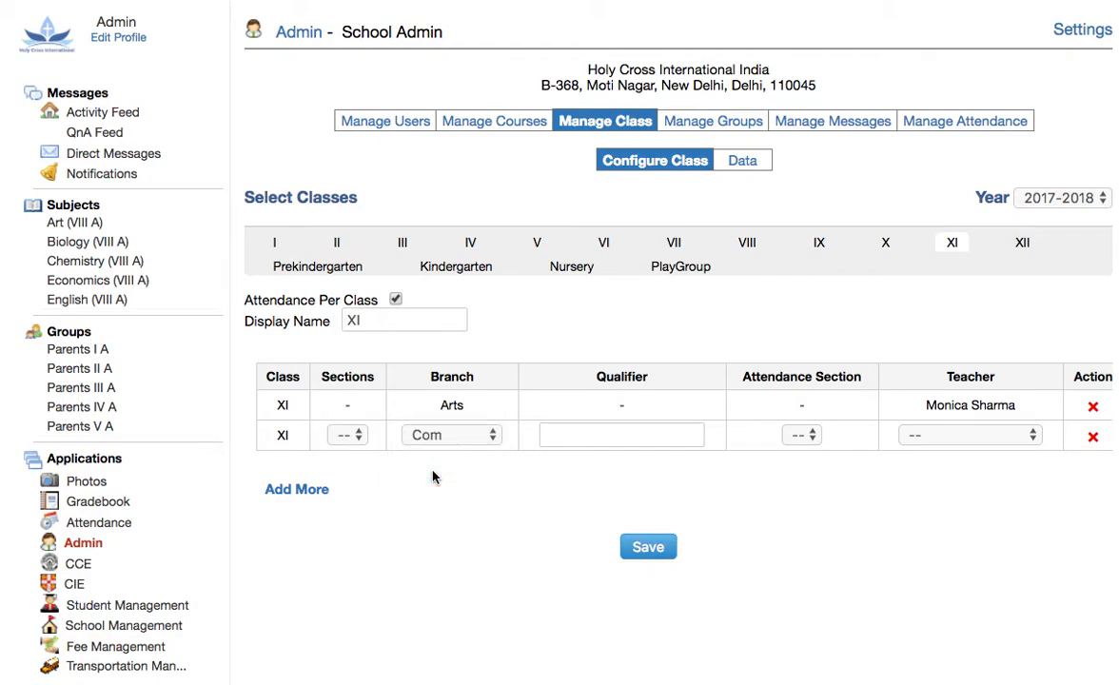
{"action": "left_click", "coordinate": [969, 434]}
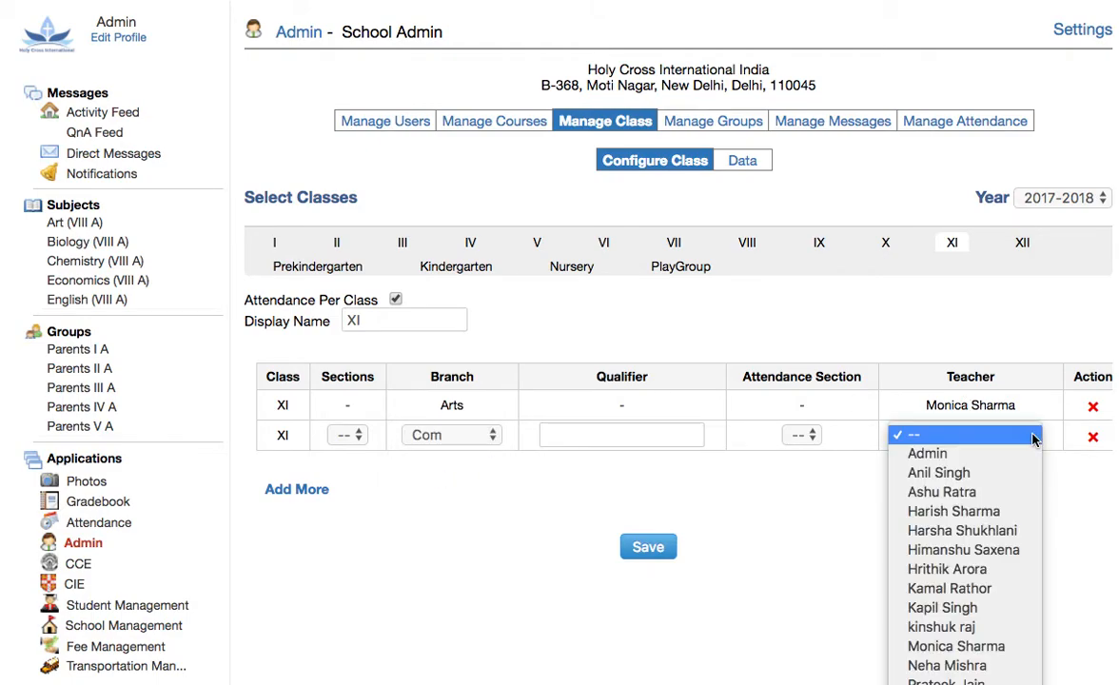
{"action": "mouse_move", "coordinate": [948, 570]}
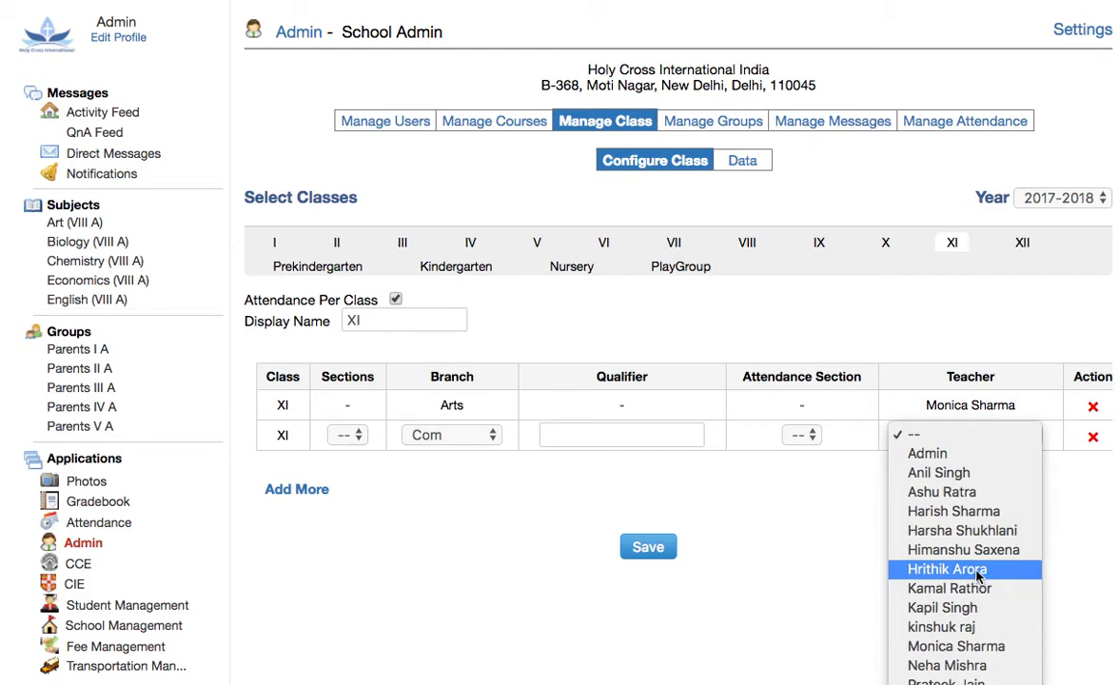
{"action": "left_click", "coordinate": [954, 510]}
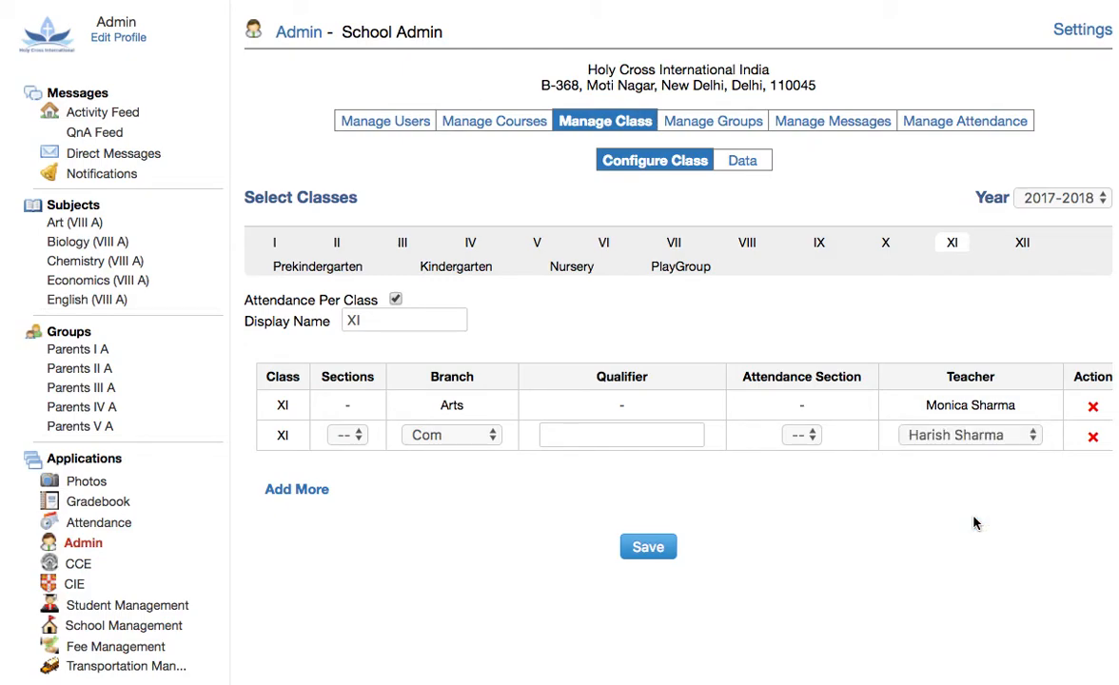
{"action": "left_click", "coordinate": [648, 547]}
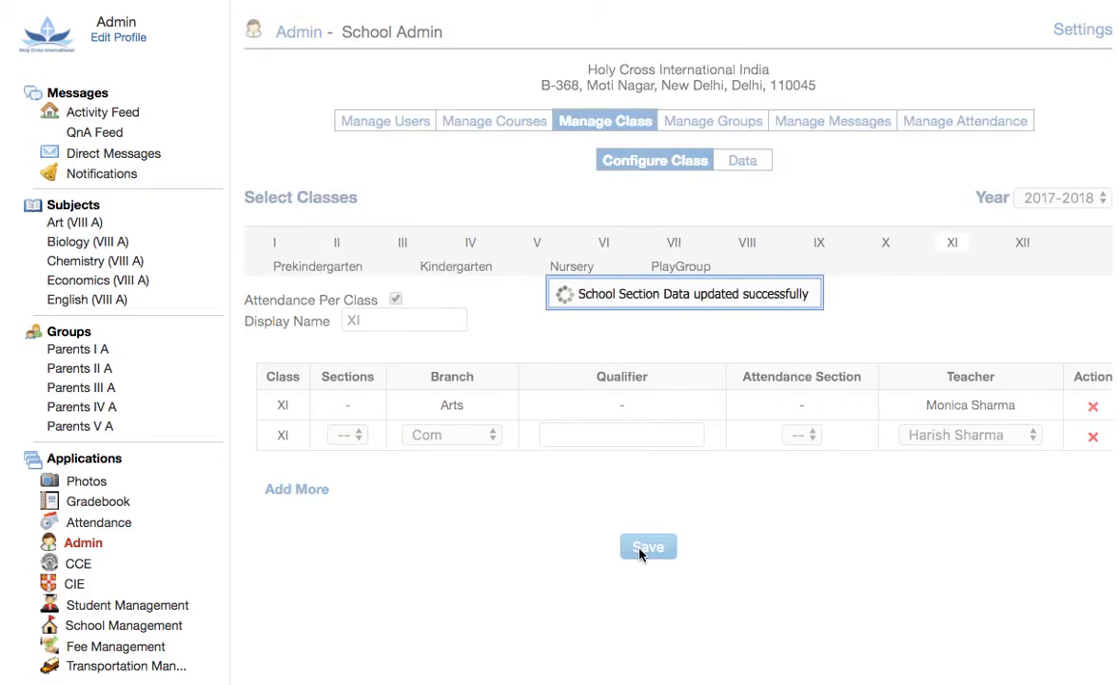
{"action": "left_click", "coordinate": [647, 546]}
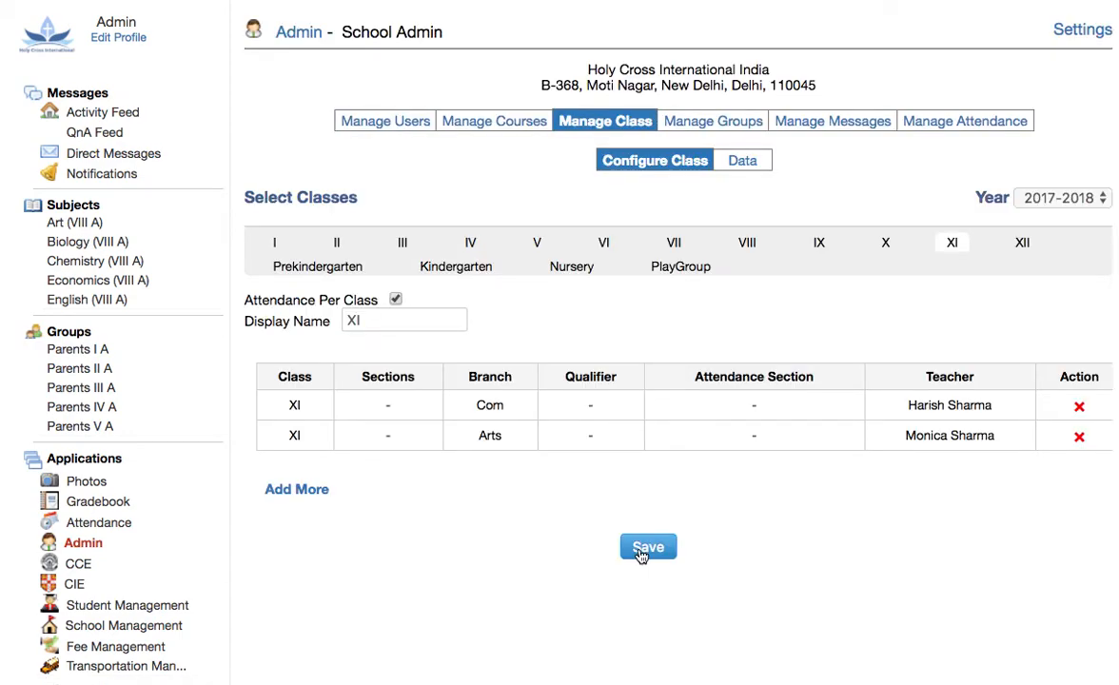
{"action": "mouse_move", "coordinate": [639, 590]}
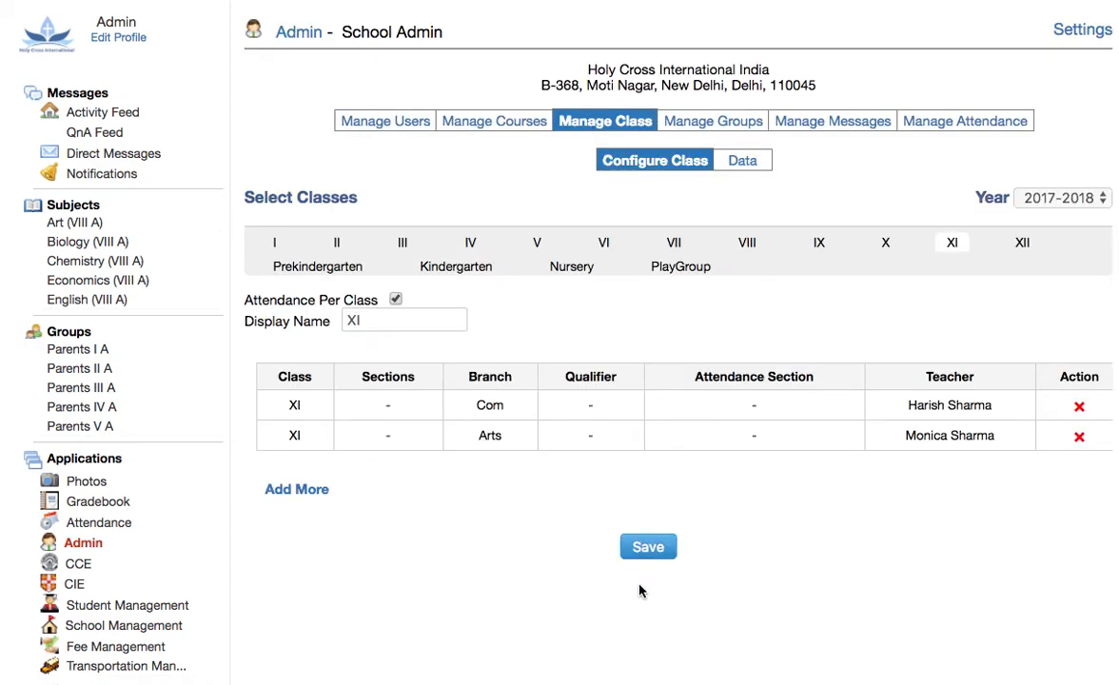